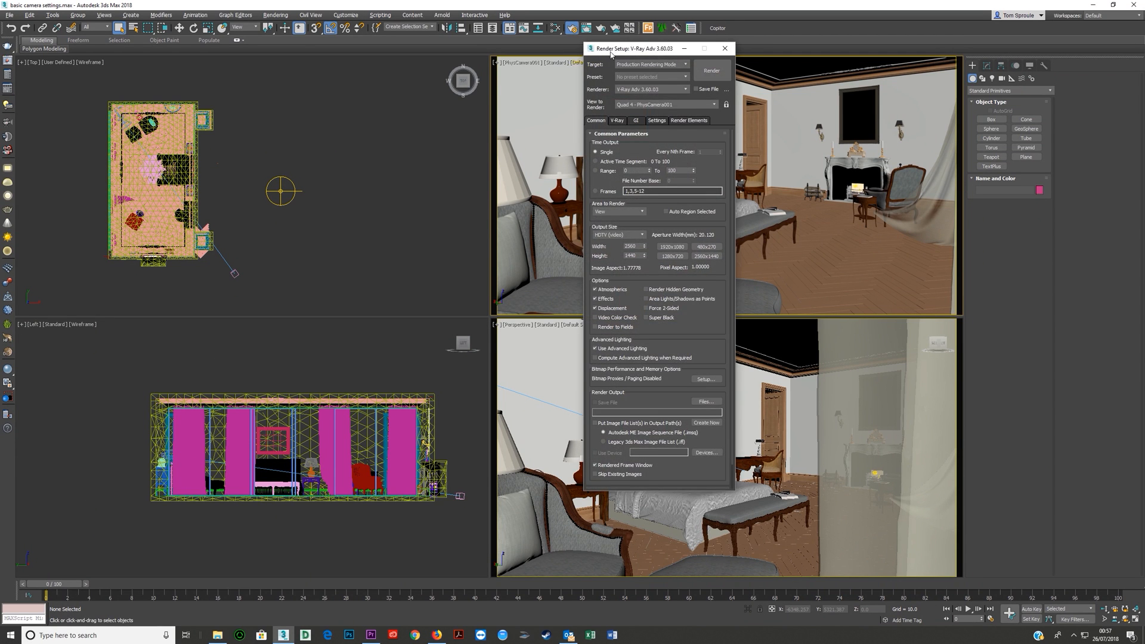
Review the Common output size settings and choose the 2560 × 1440 preset
click(724, 47)
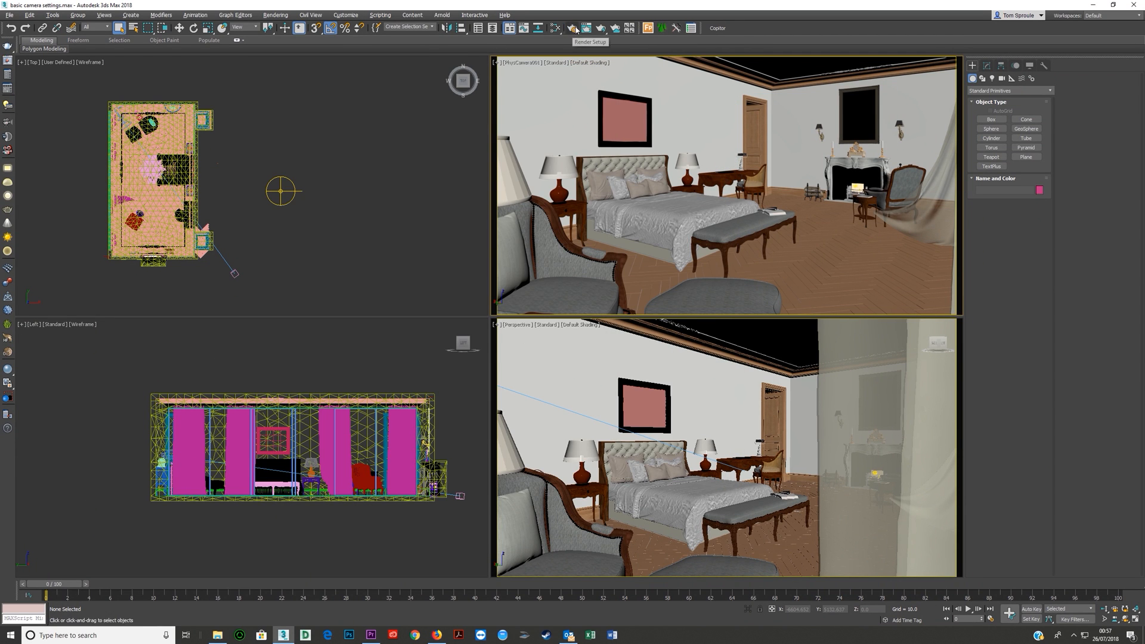
mouse_move(543, 73)
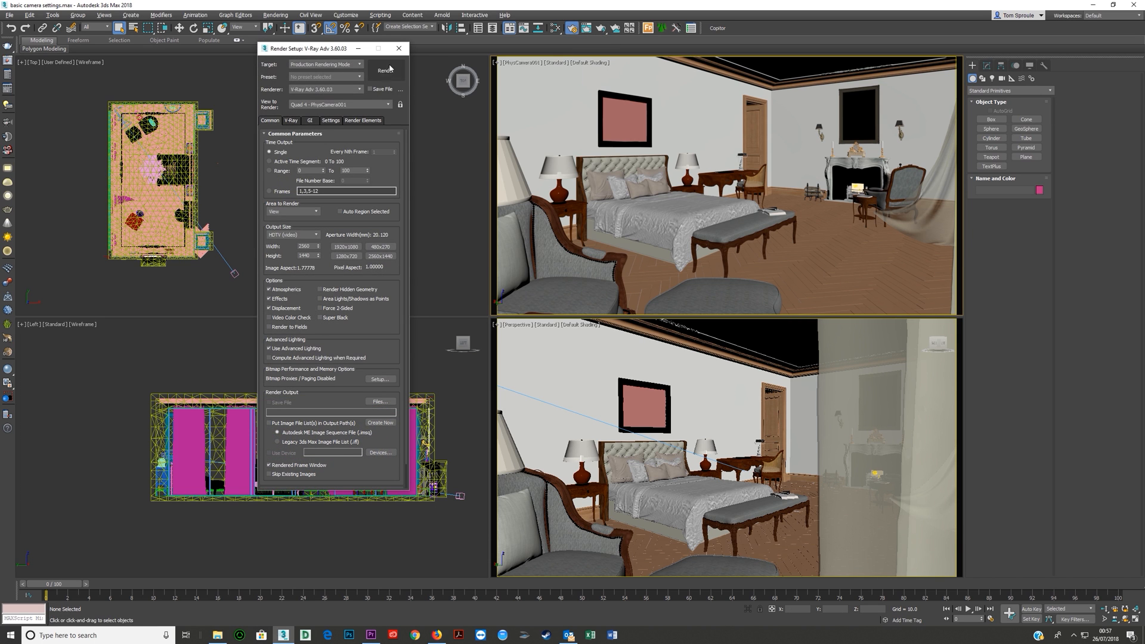
click(399, 48)
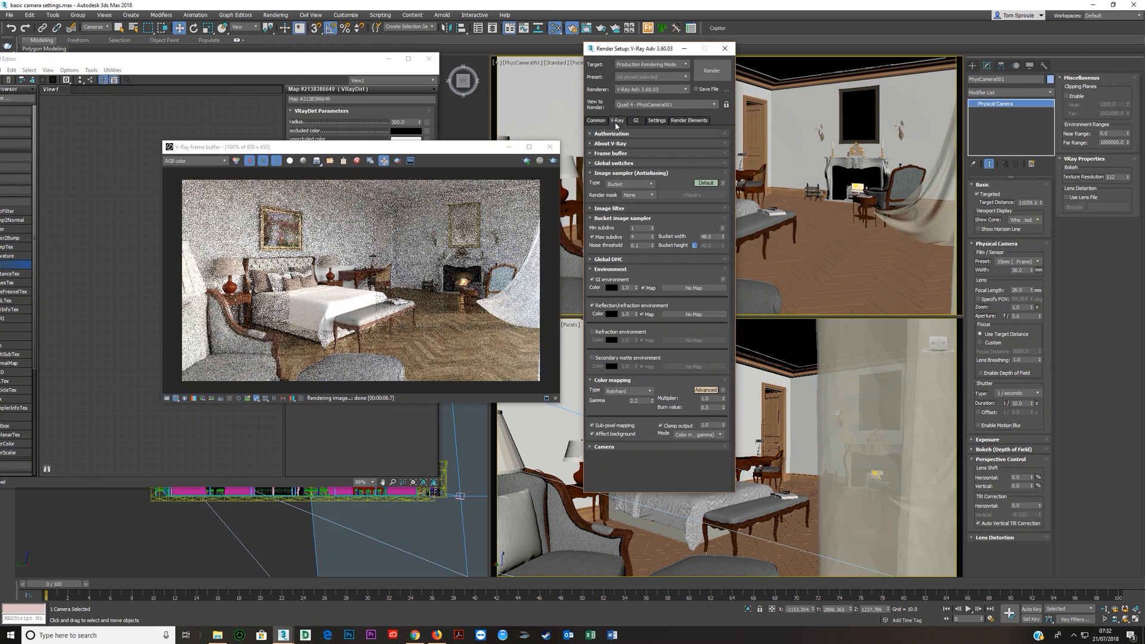
click(595, 119)
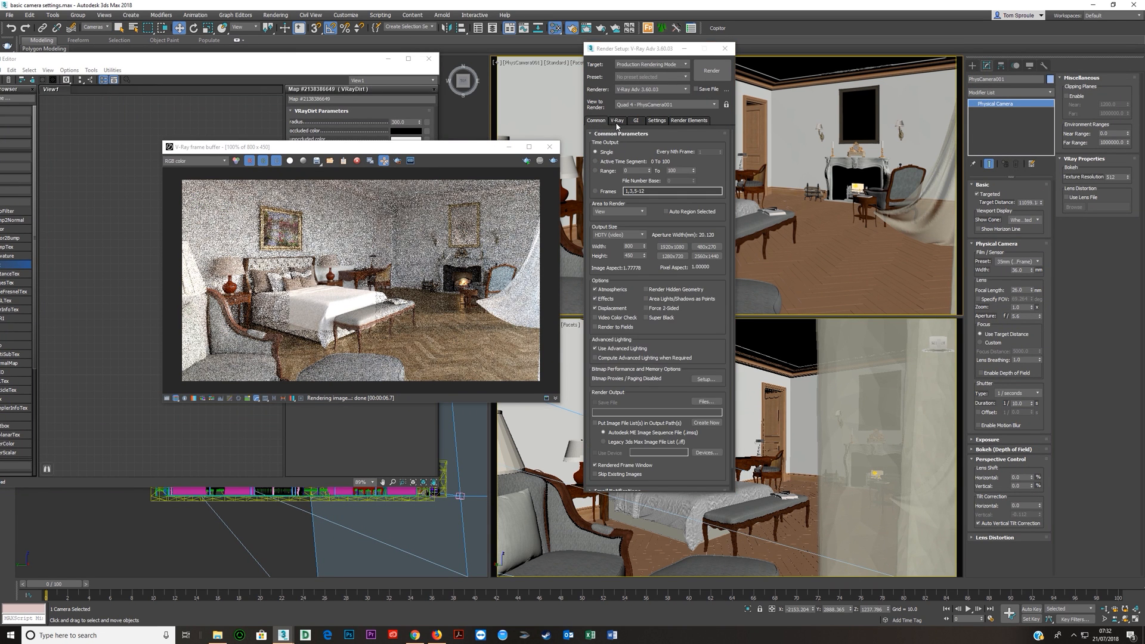
click(682, 89)
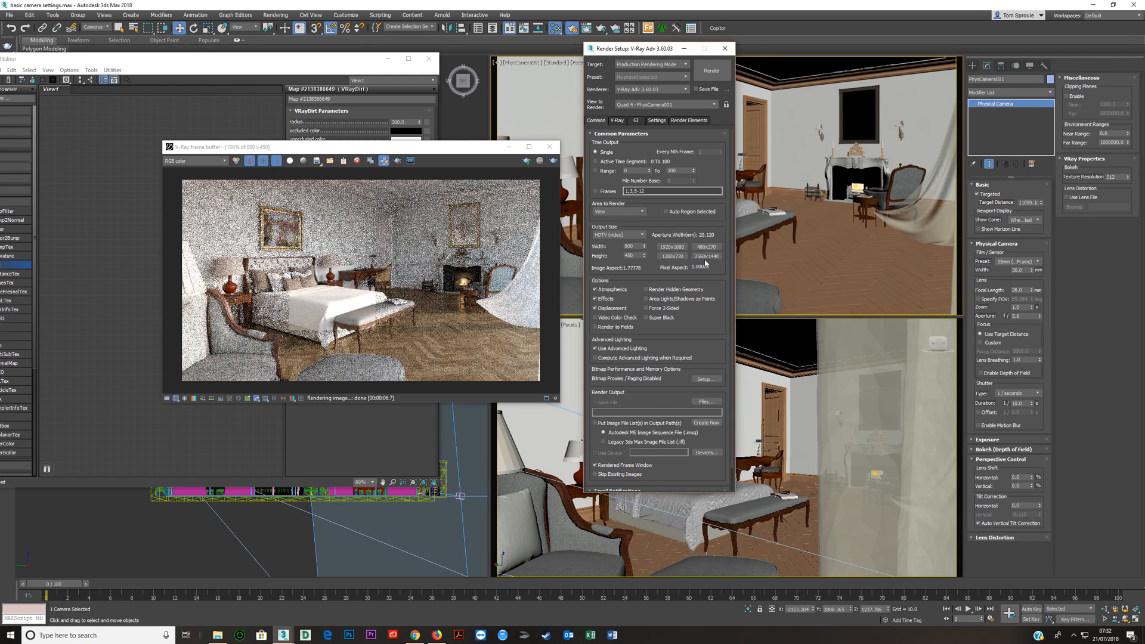
click(705, 255)
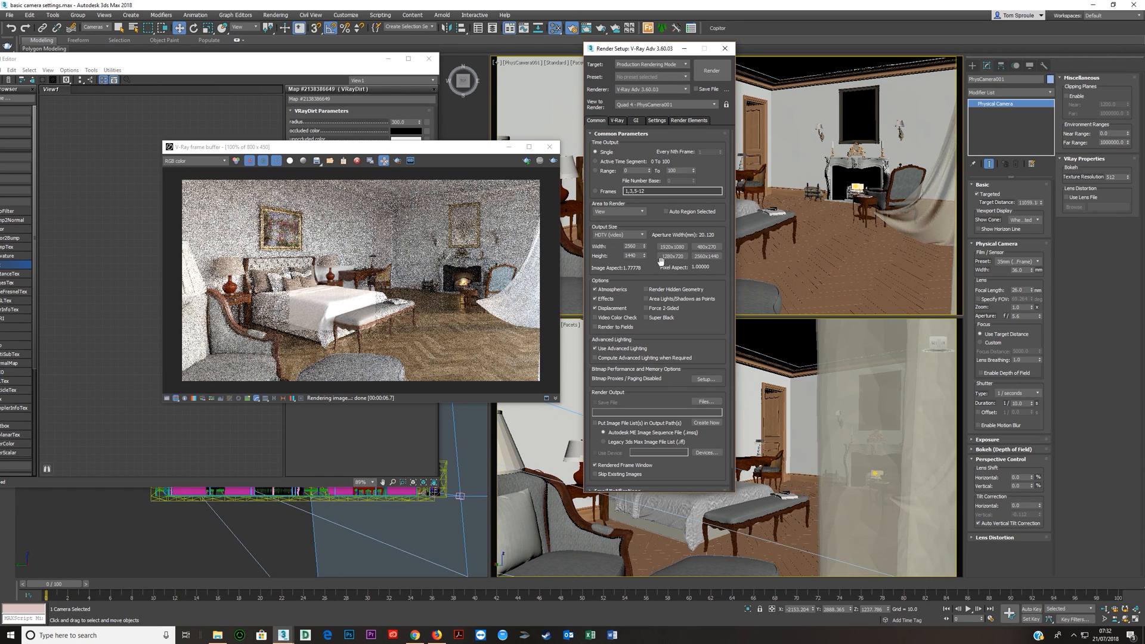
mouse_move(690, 372)
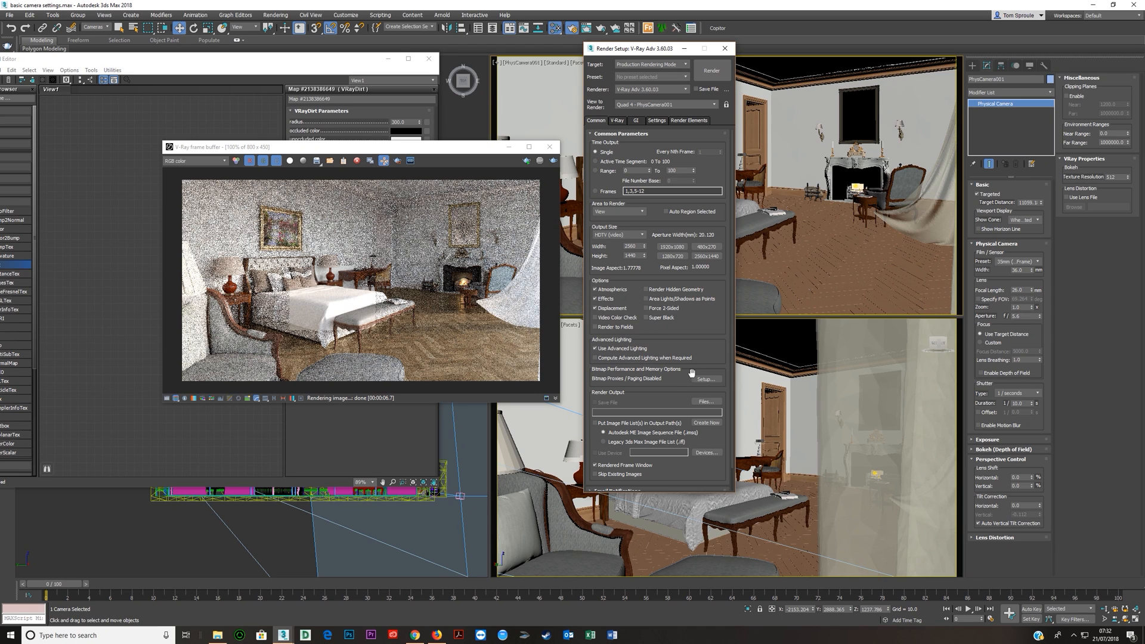
click(617, 119)
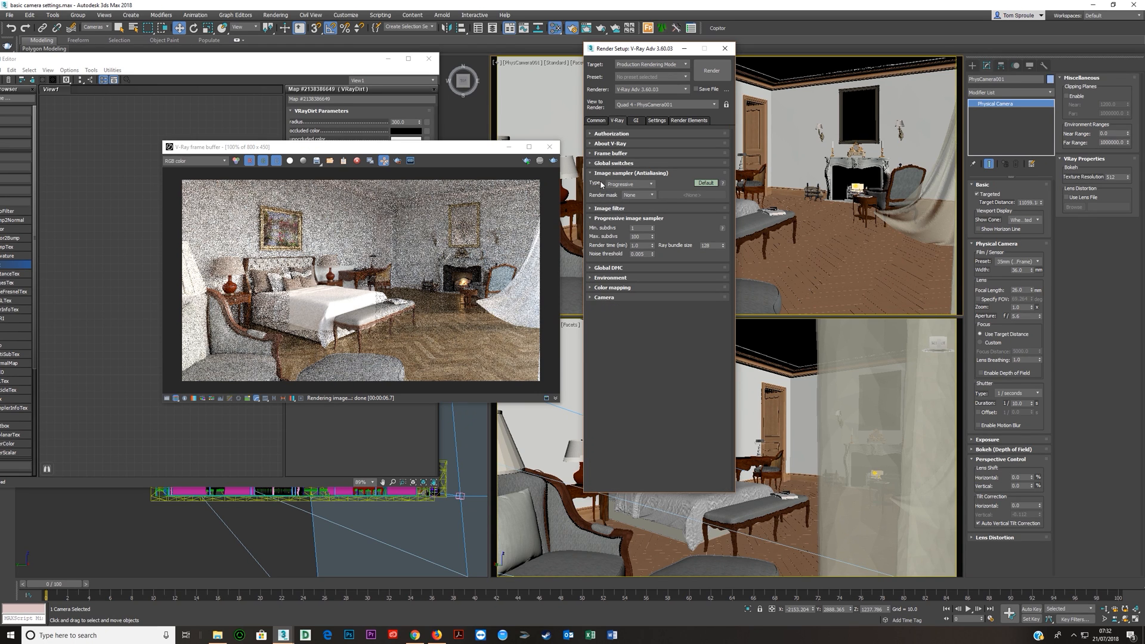
Set the V-Ray image sampler type from Progressive to Bucket
click(628, 184)
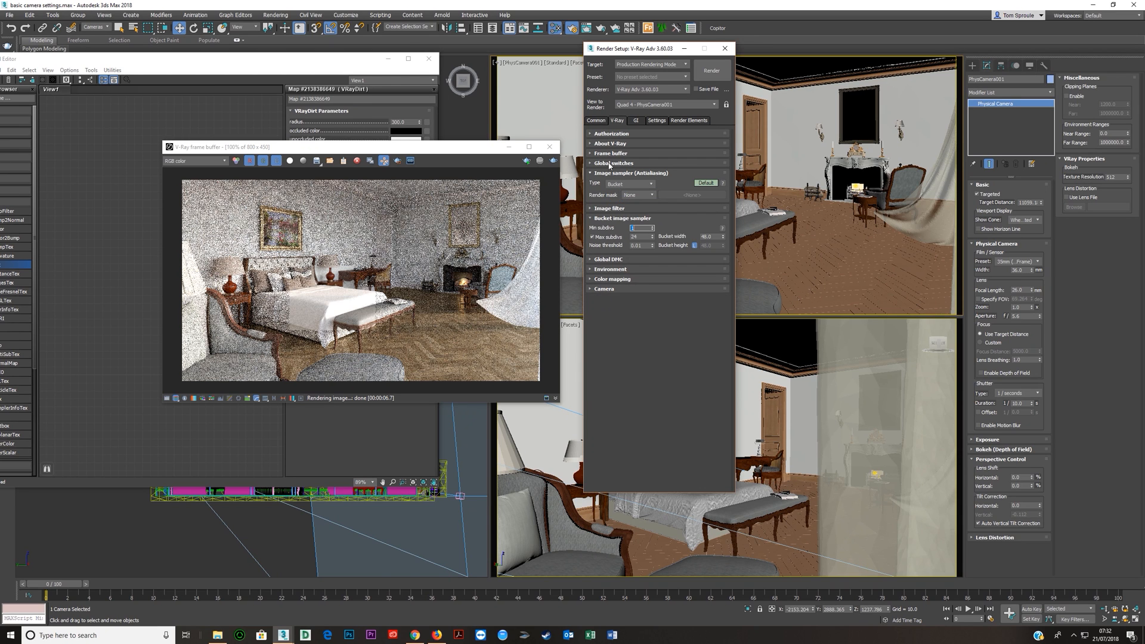
click(610, 153)
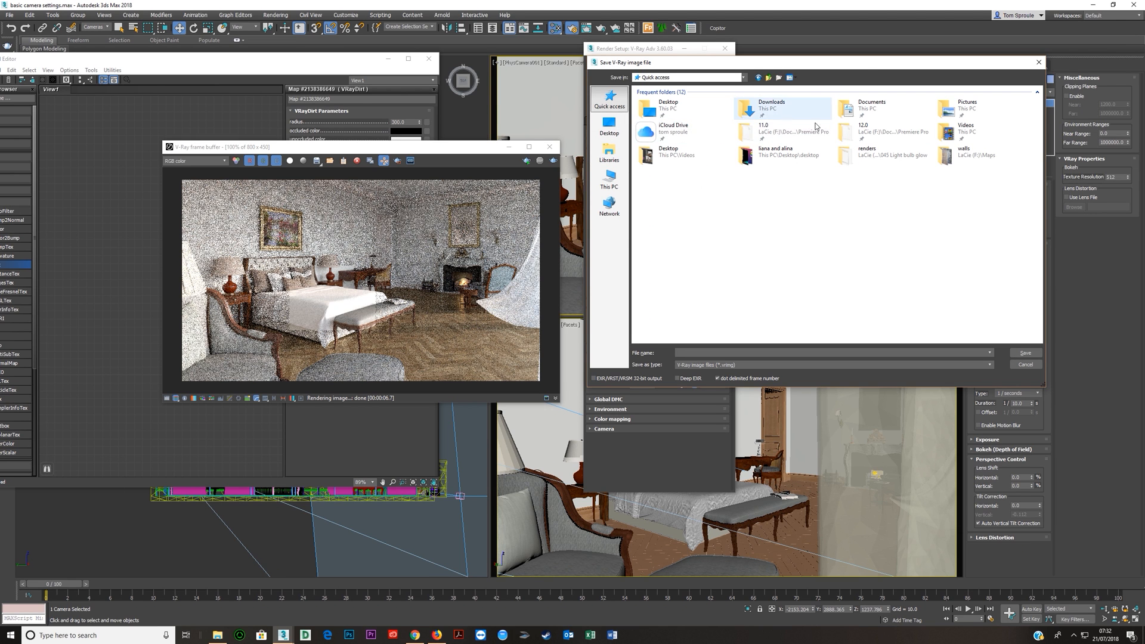
Create a 'render' folder inside 046 basic camera settings for the raw image output
double_click(863, 133)
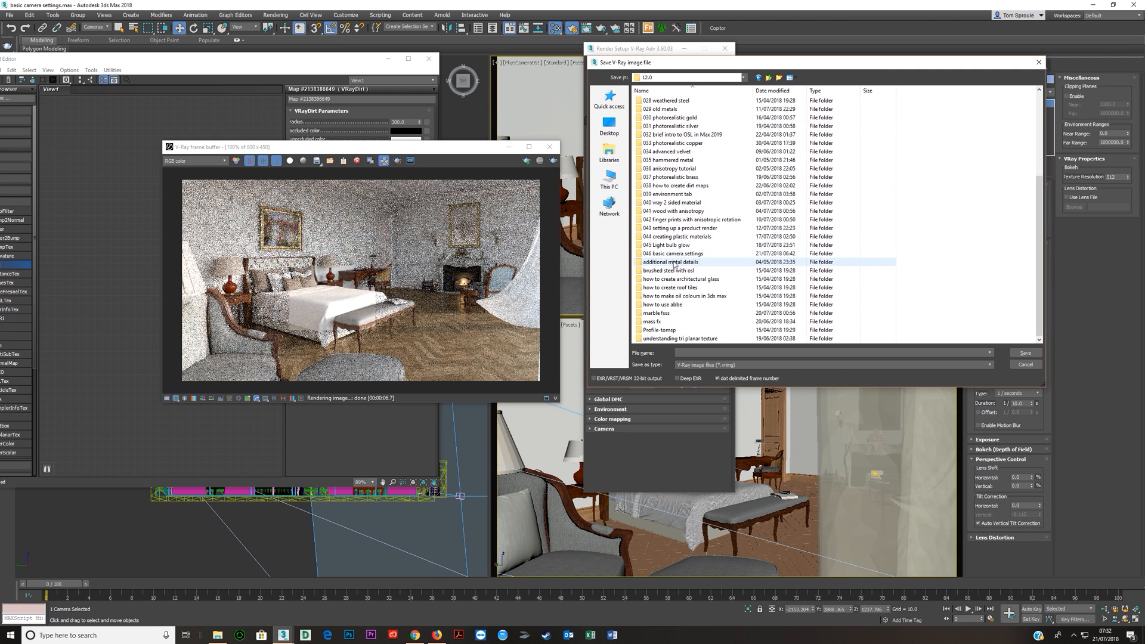
double_click(669, 253)
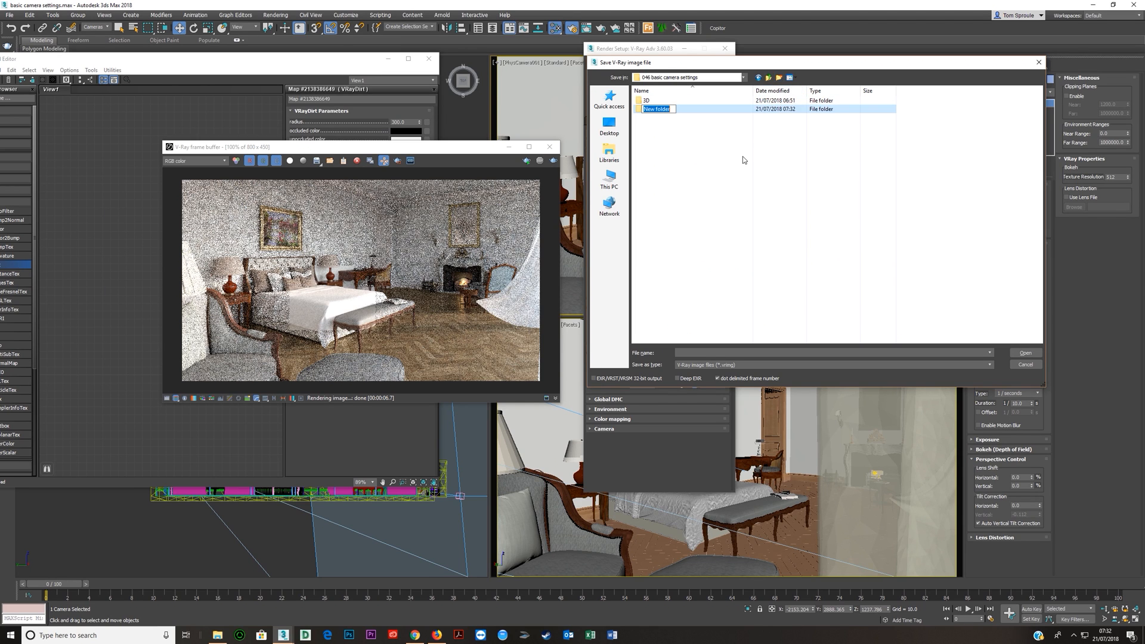
text(render)
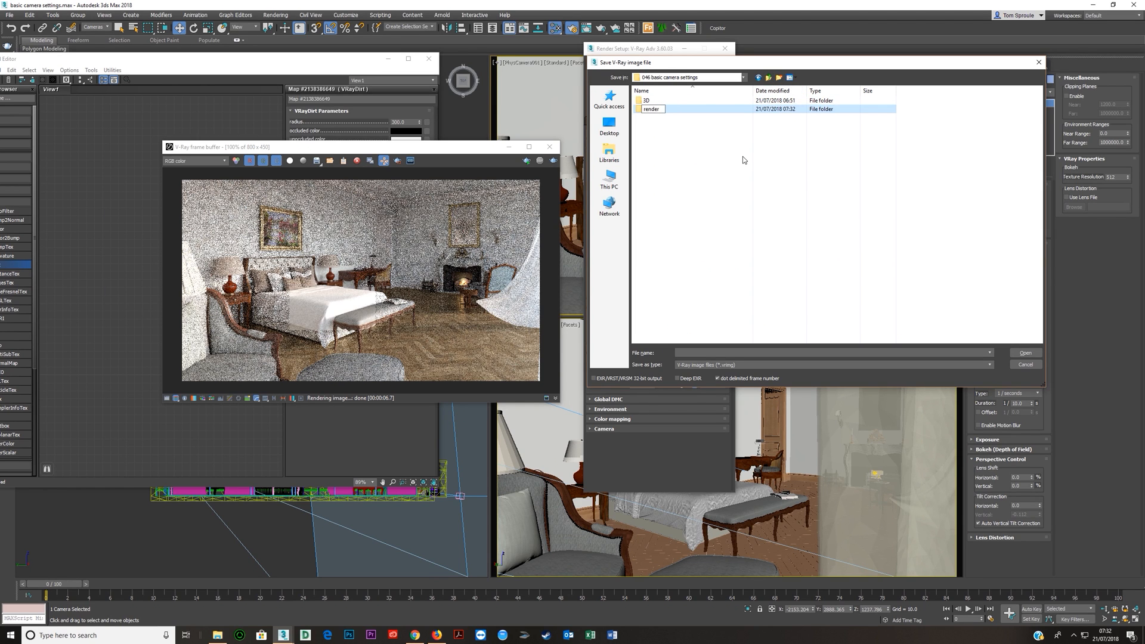
double_click(651, 109)
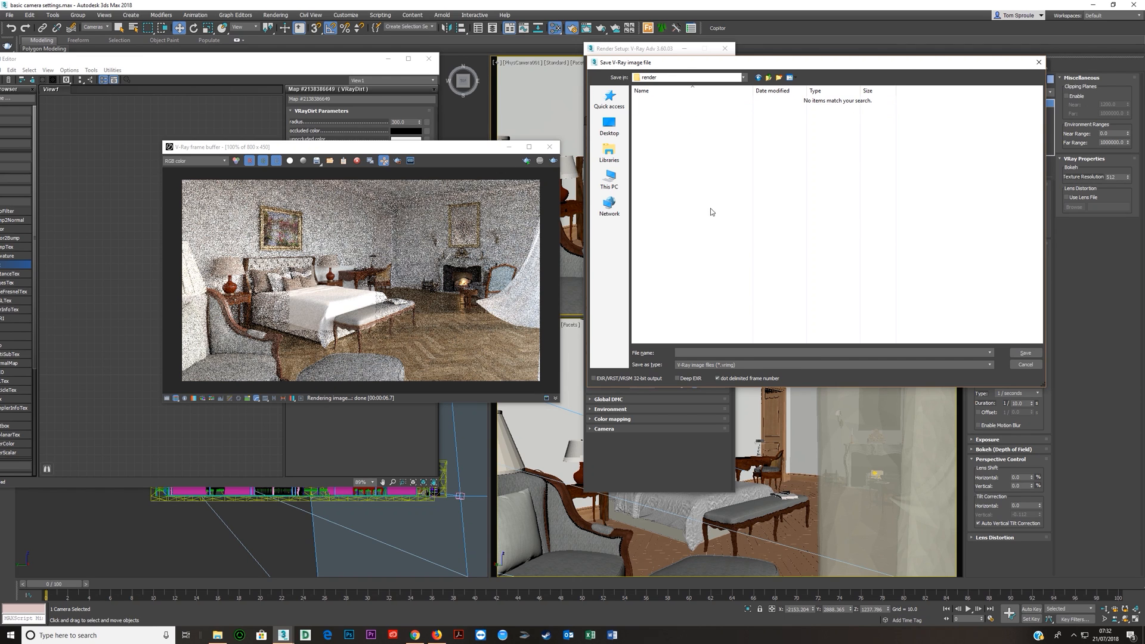
Save the V-Ray raw image as an OpenEXR file named 'Bedroom'
click(987, 365)
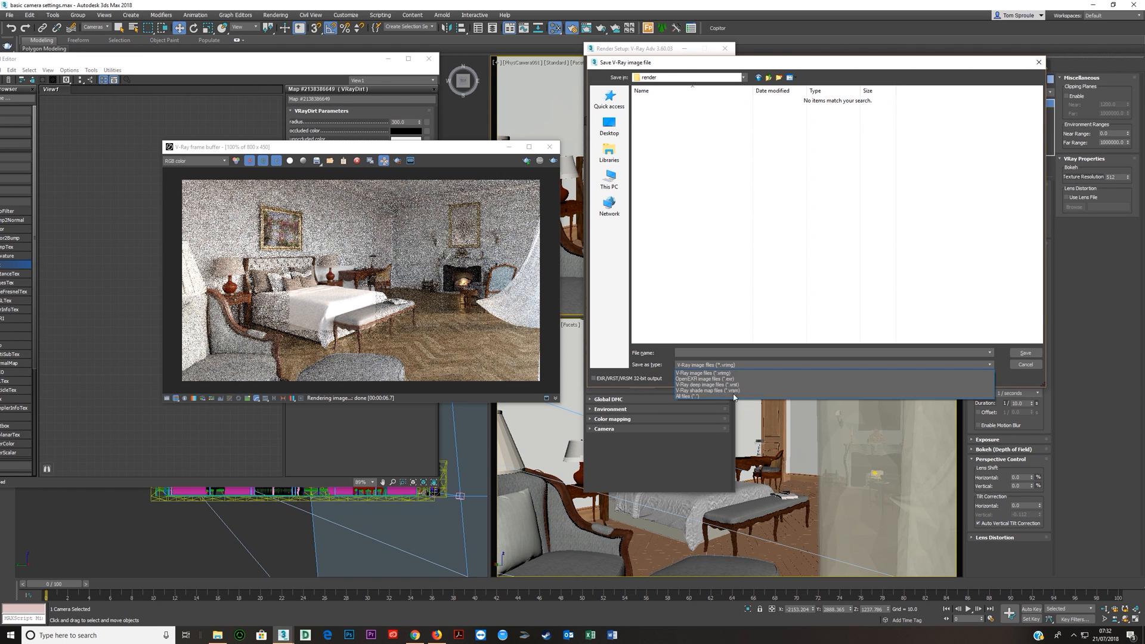
click(704, 380)
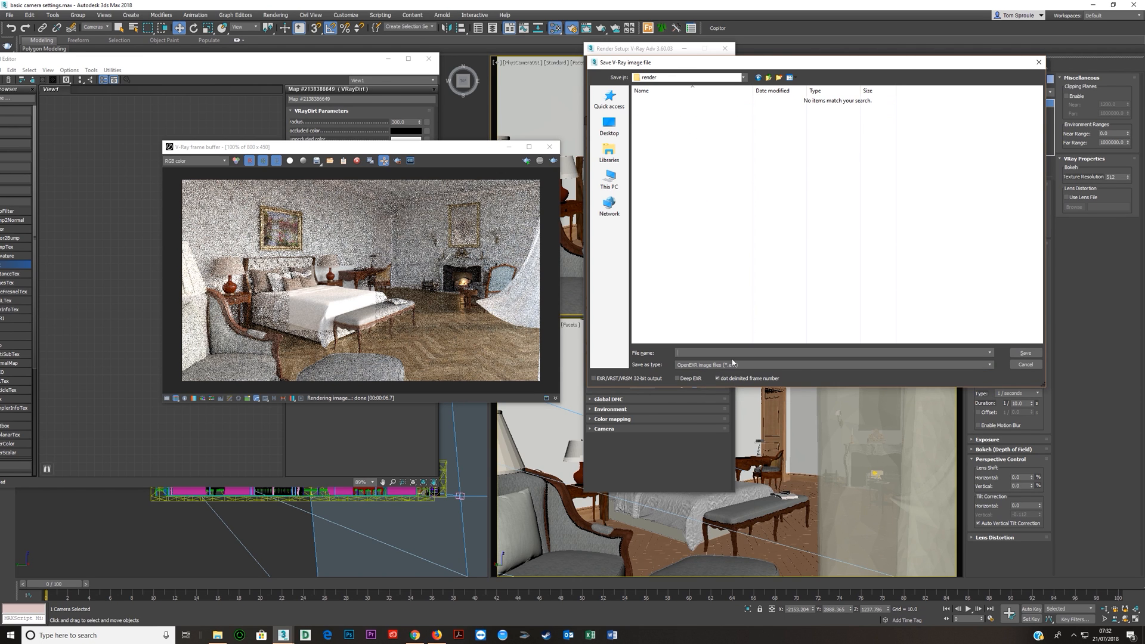
text(Bedroom)
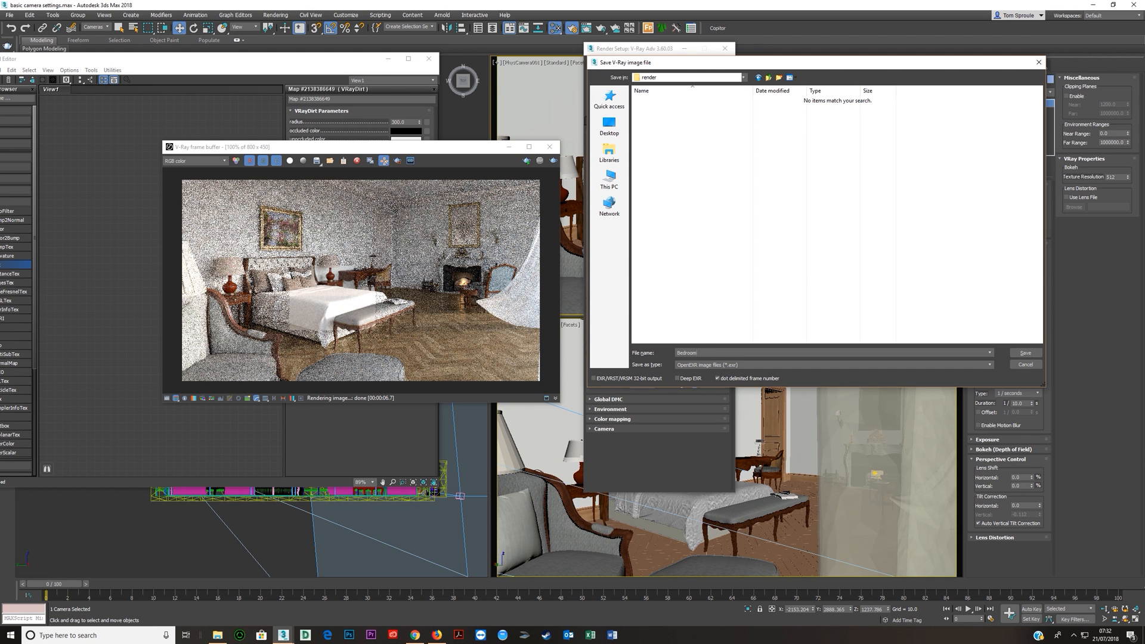
click(1025, 365)
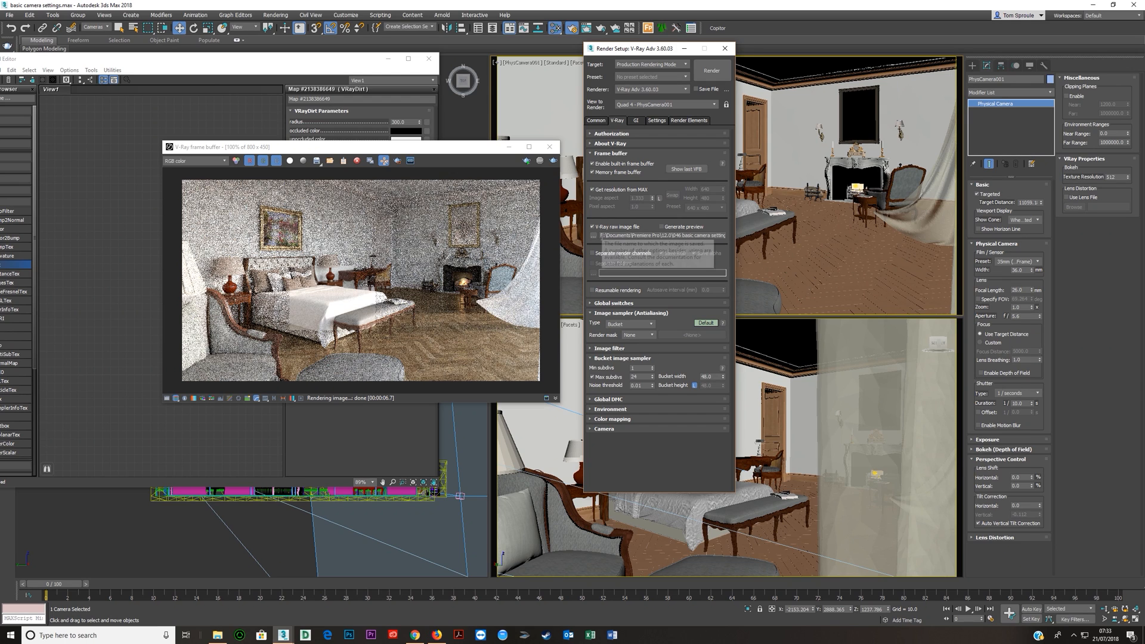
mouse_move(645, 346)
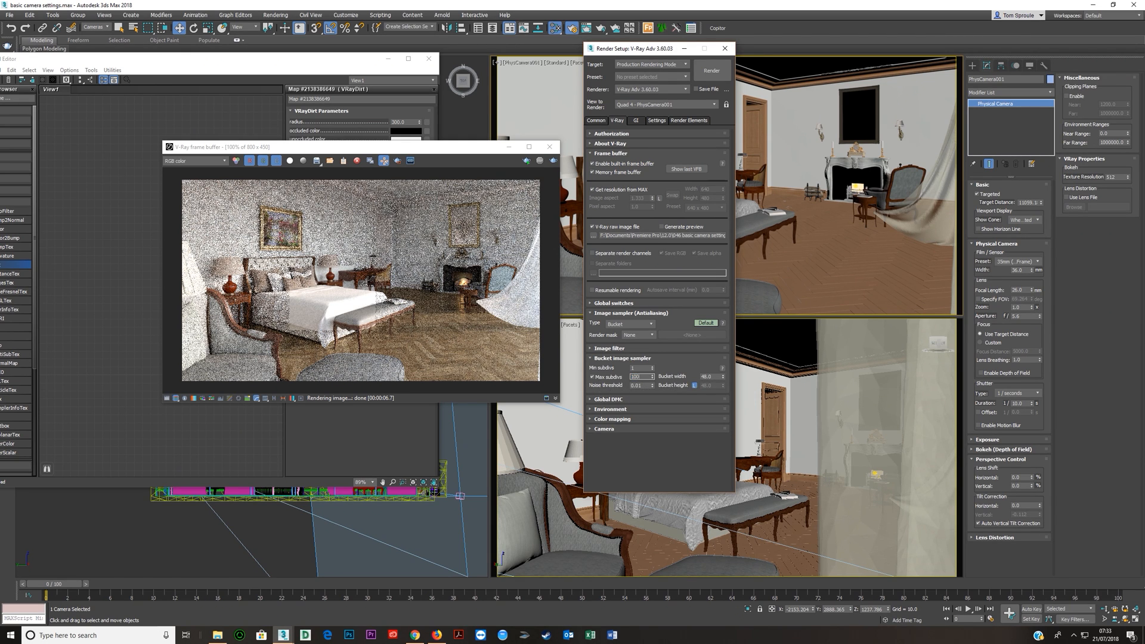
mouse_move(653, 385)
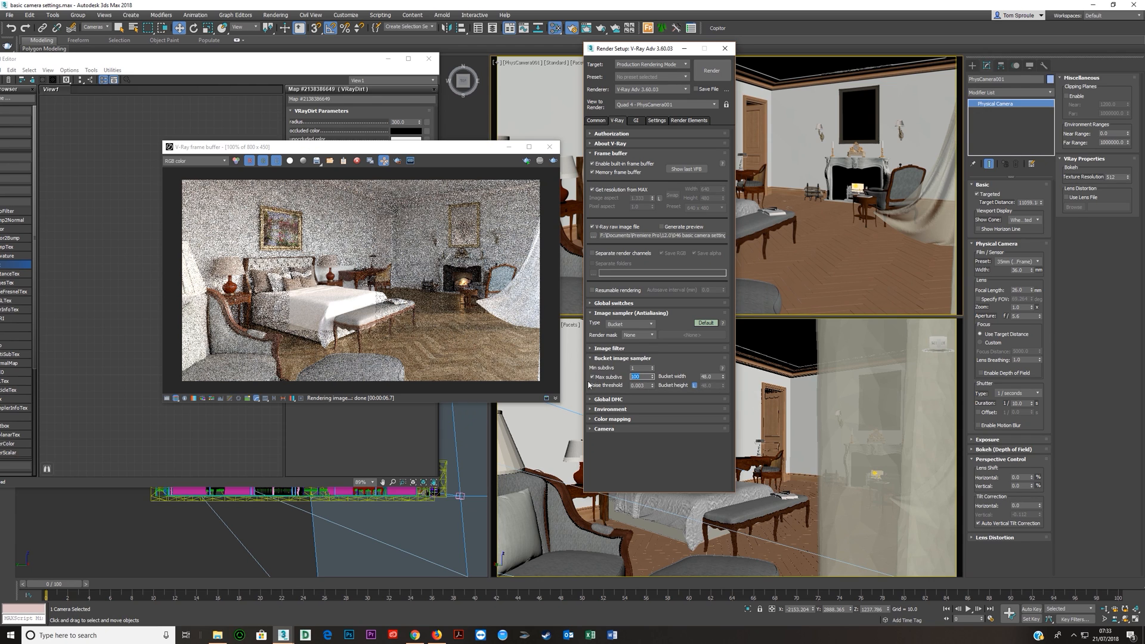
Set the bucket sampler's Max subdivs to 24
text(24)
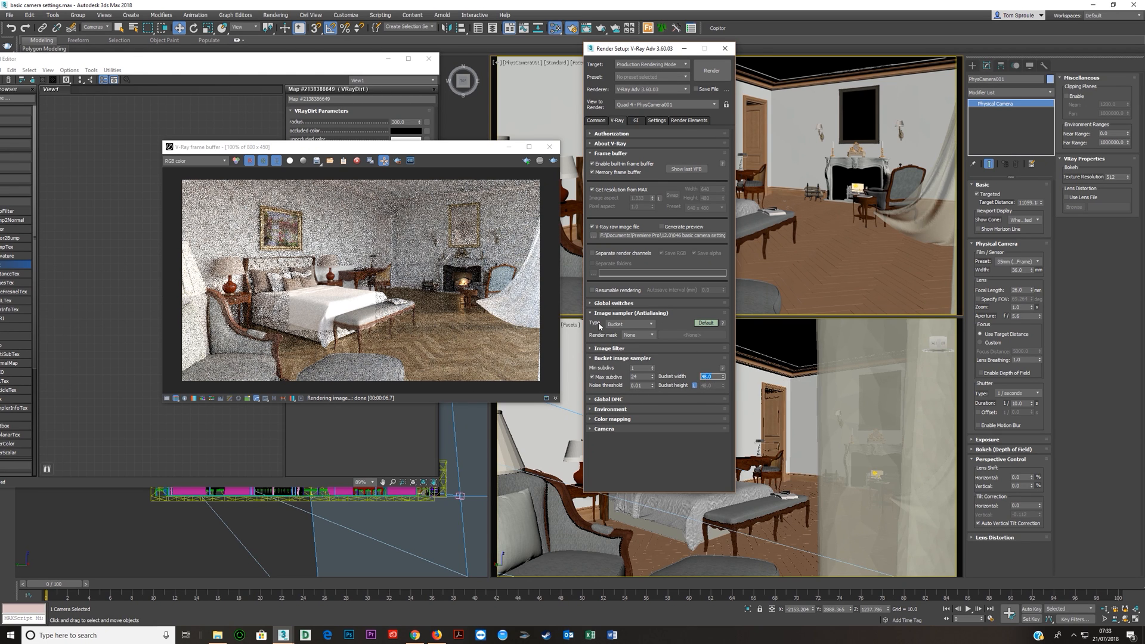
mouse_move(705, 376)
text(16)
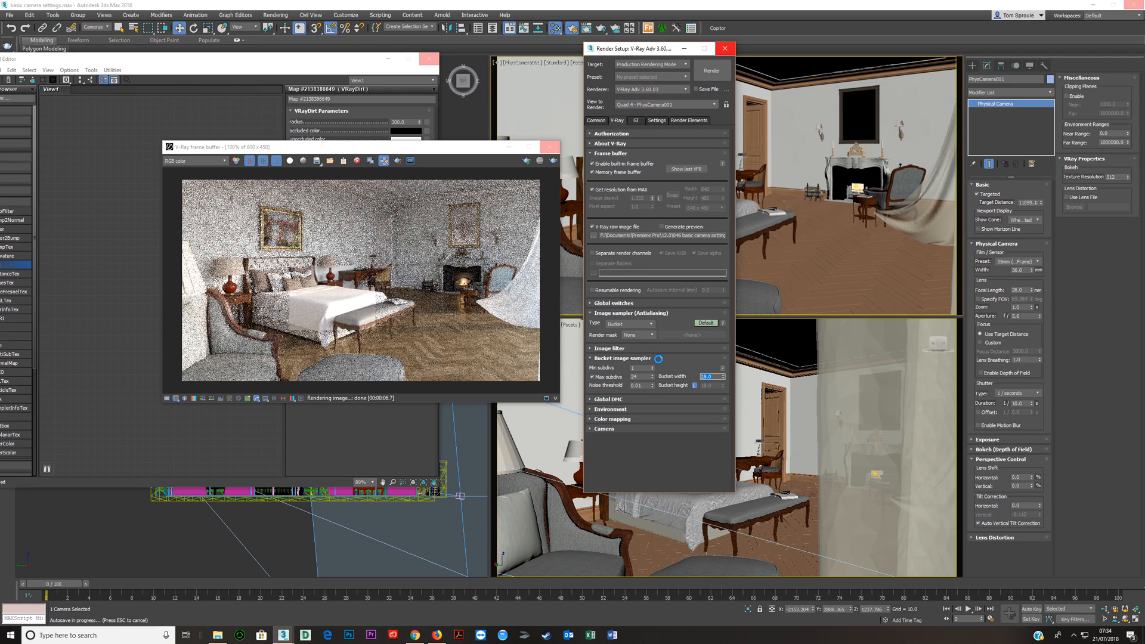
Configure expert colour mapping as Reinhard, briefly trying Exponential, with adjusted burn value
click(612, 418)
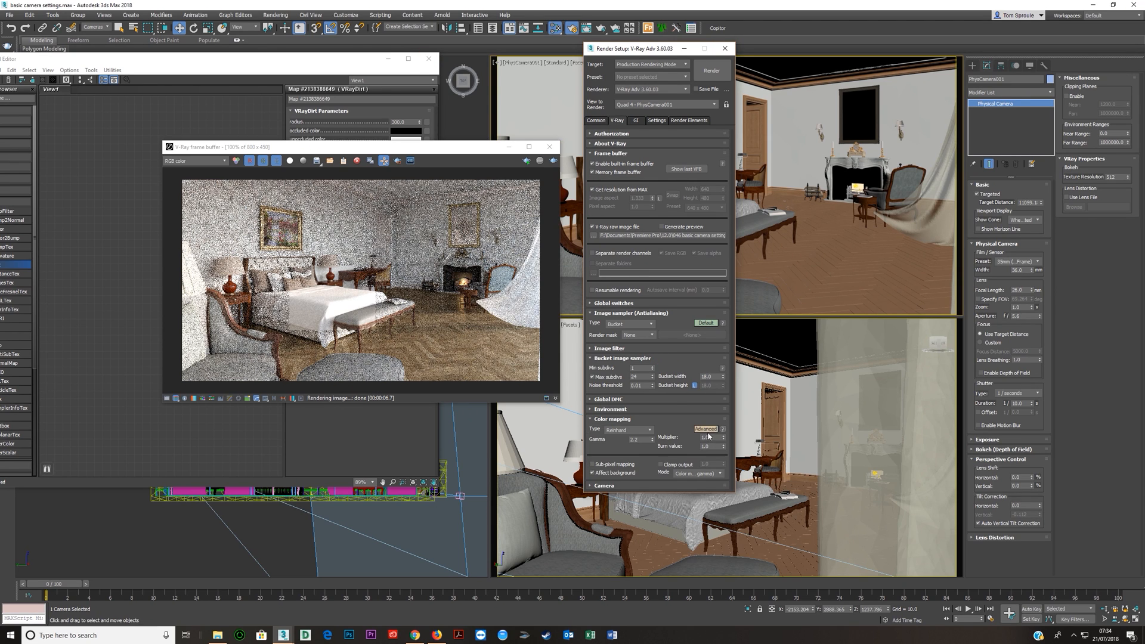
click(629, 429)
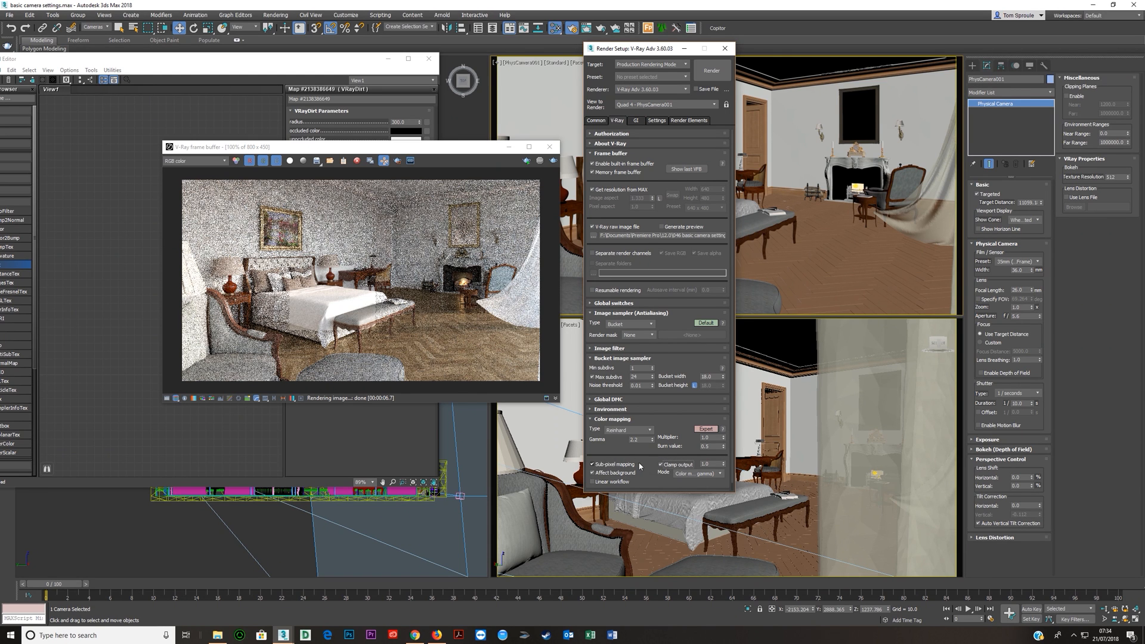
mouse_move(660, 465)
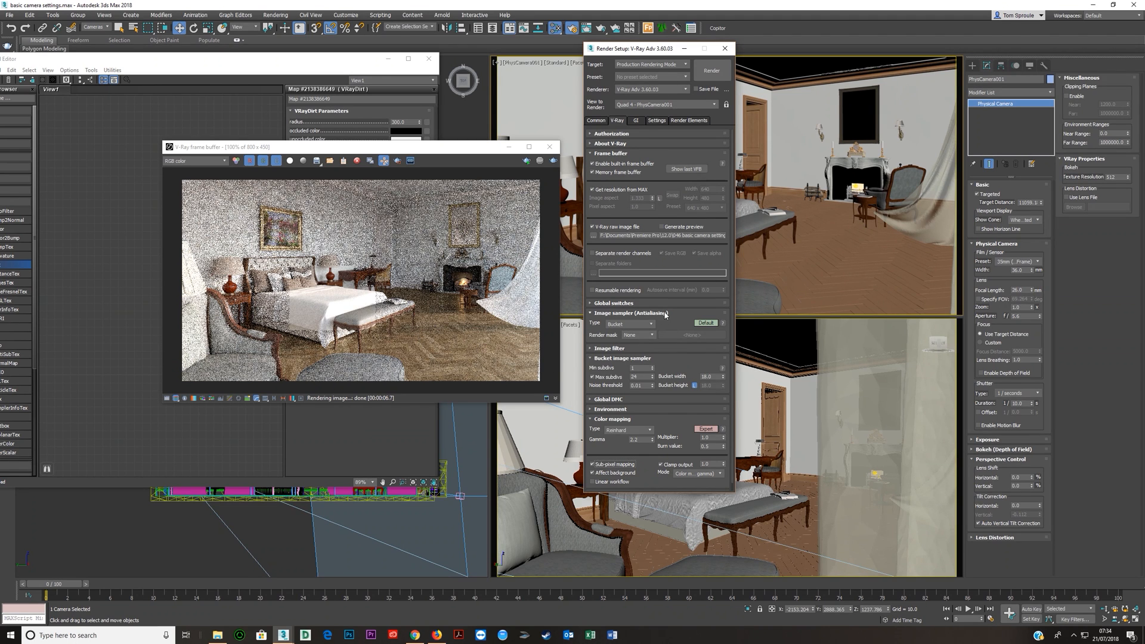
click(709, 446)
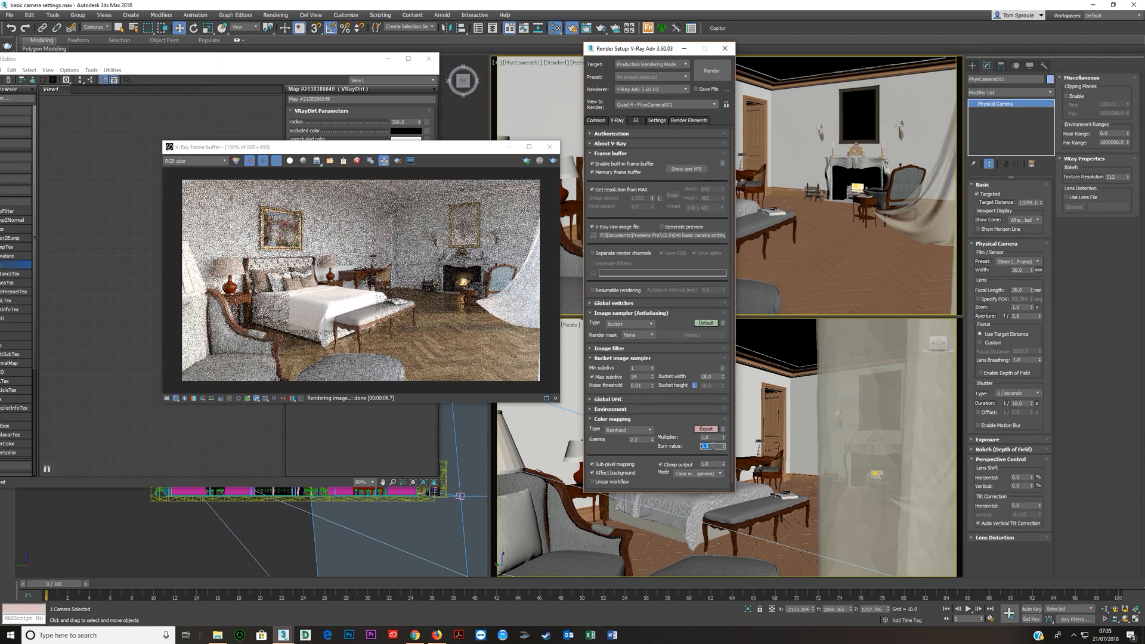
click(628, 429)
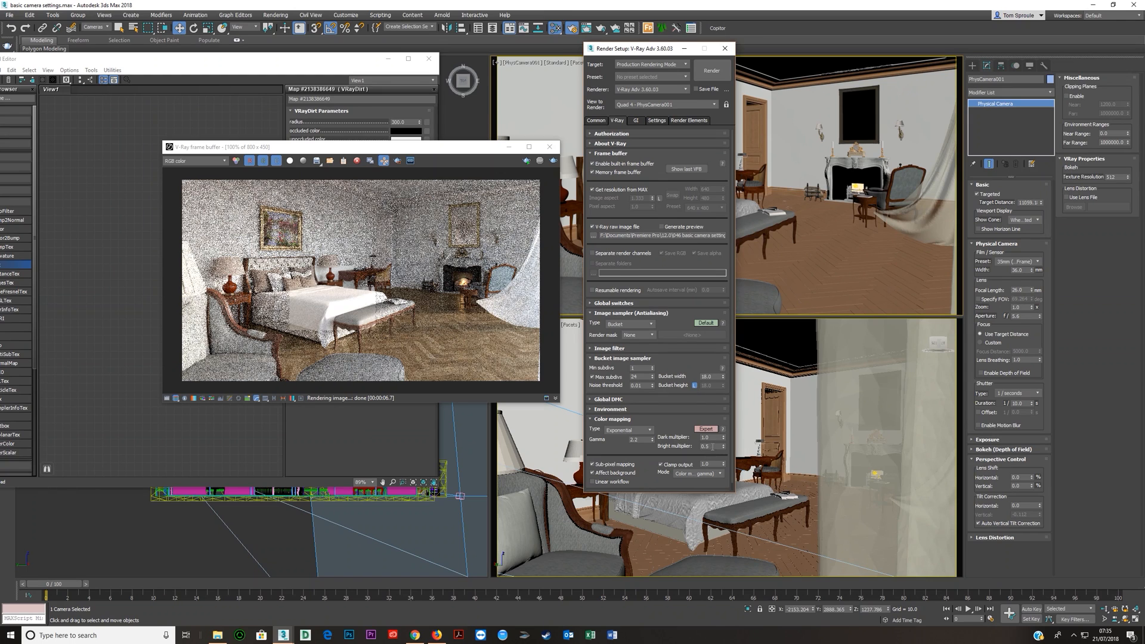
click(629, 429)
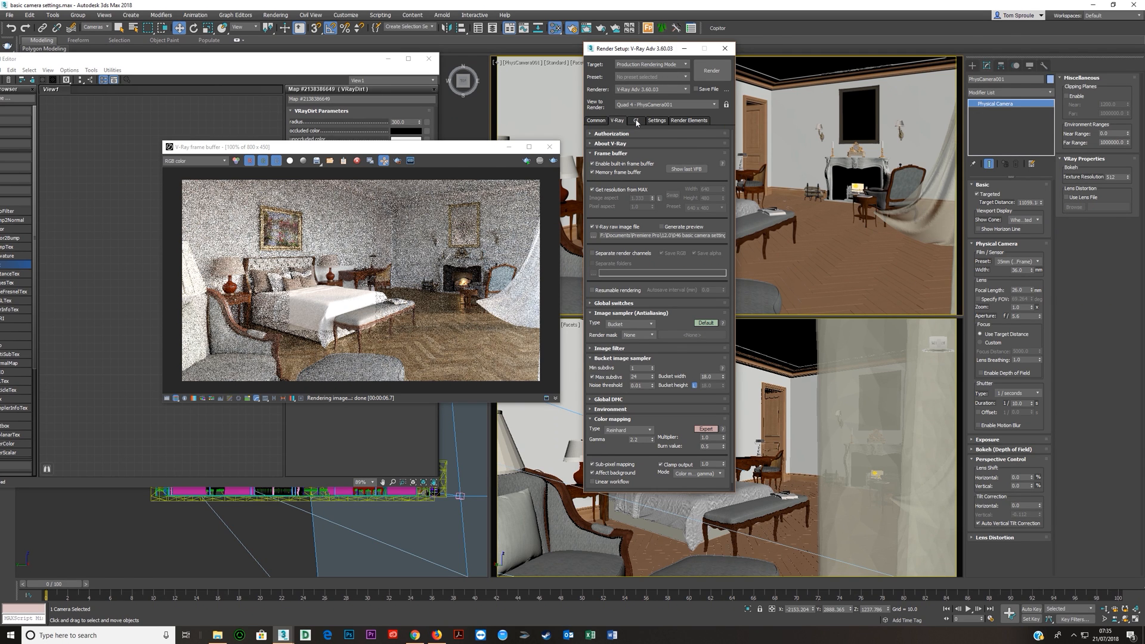
click(635, 121)
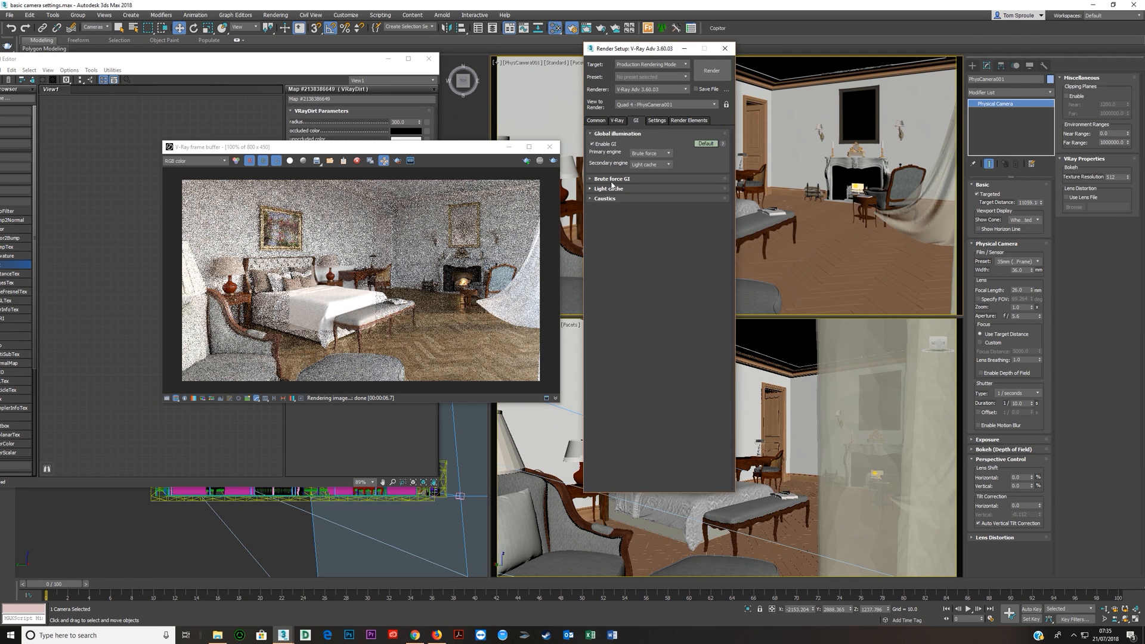
Expand the Light cache rollout to review subdivs, sample size and retrace
click(609, 188)
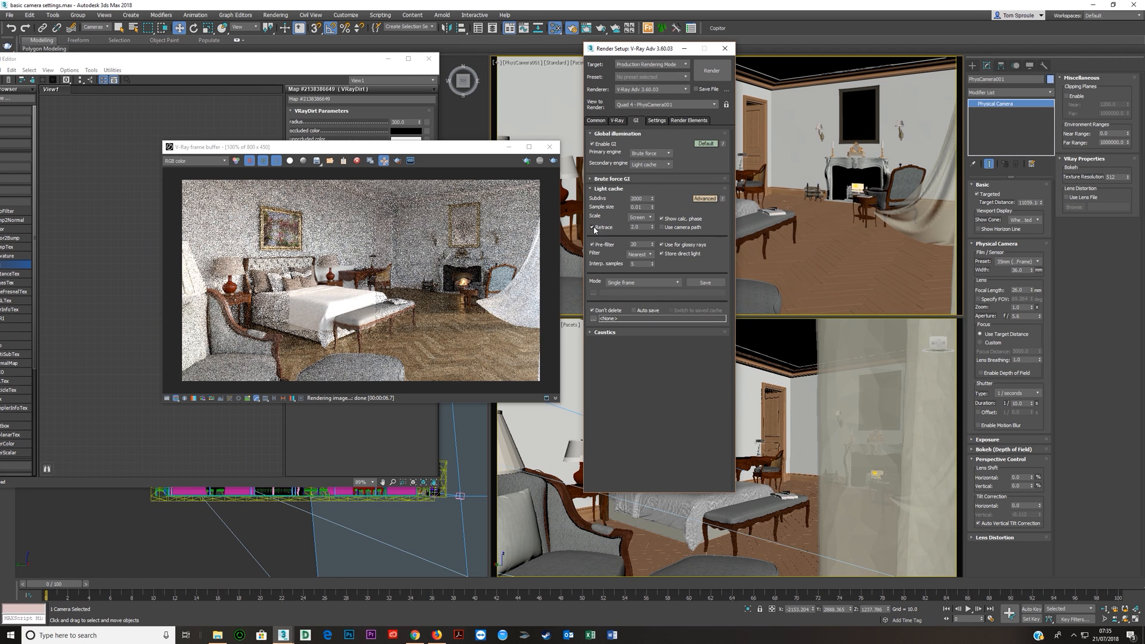
click(656, 119)
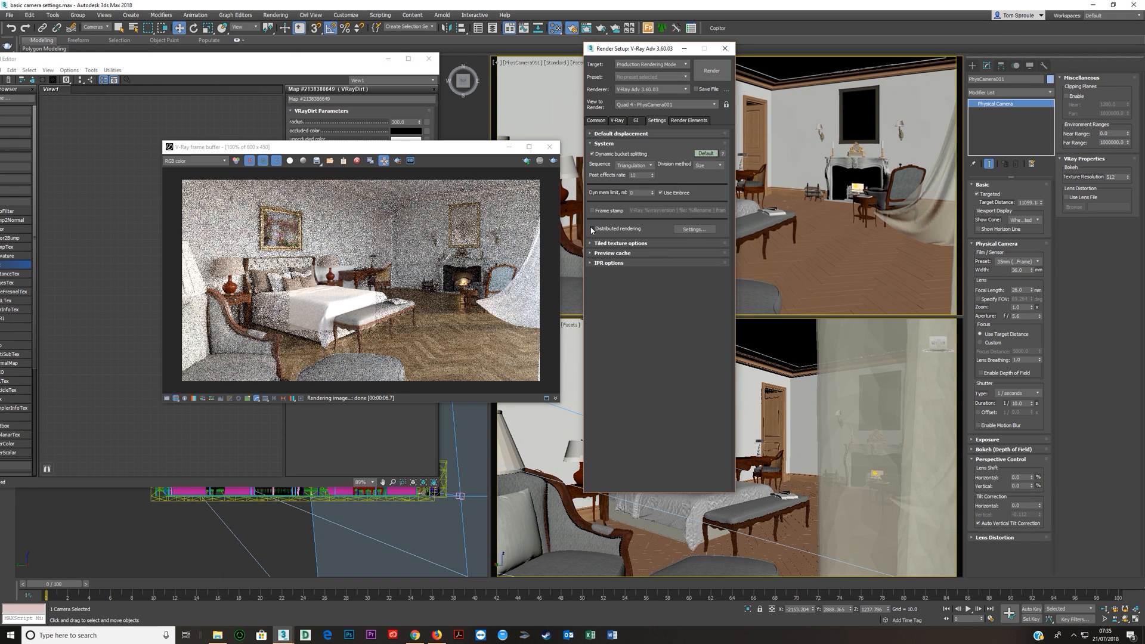
Enable Distributed rendering in the System rollout, then show Render Elements
click(691, 229)
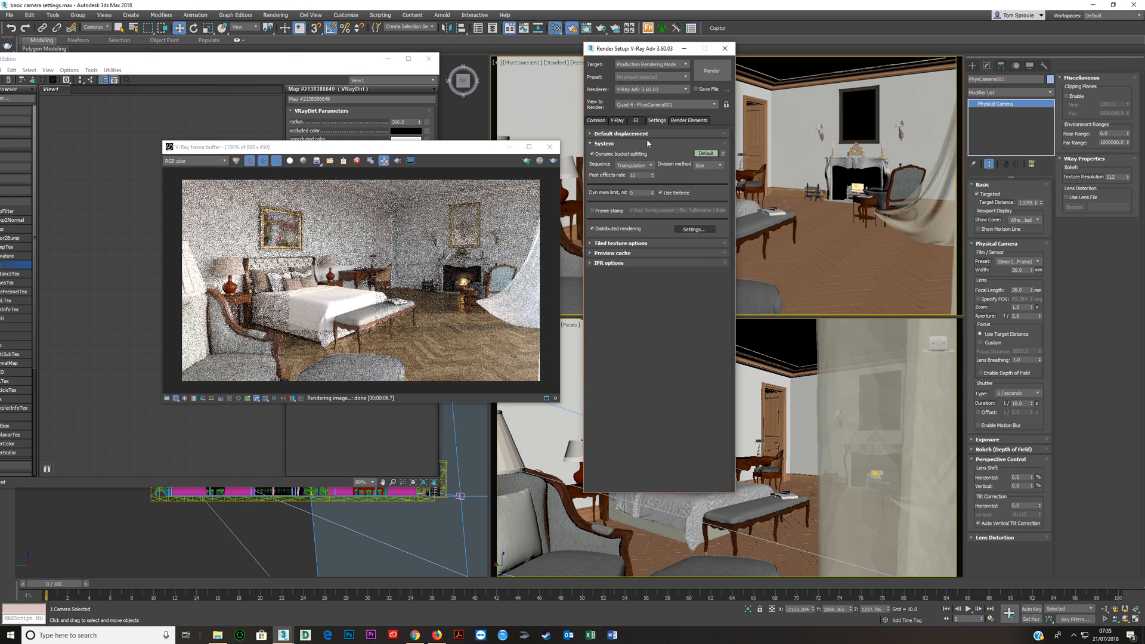
click(687, 120)
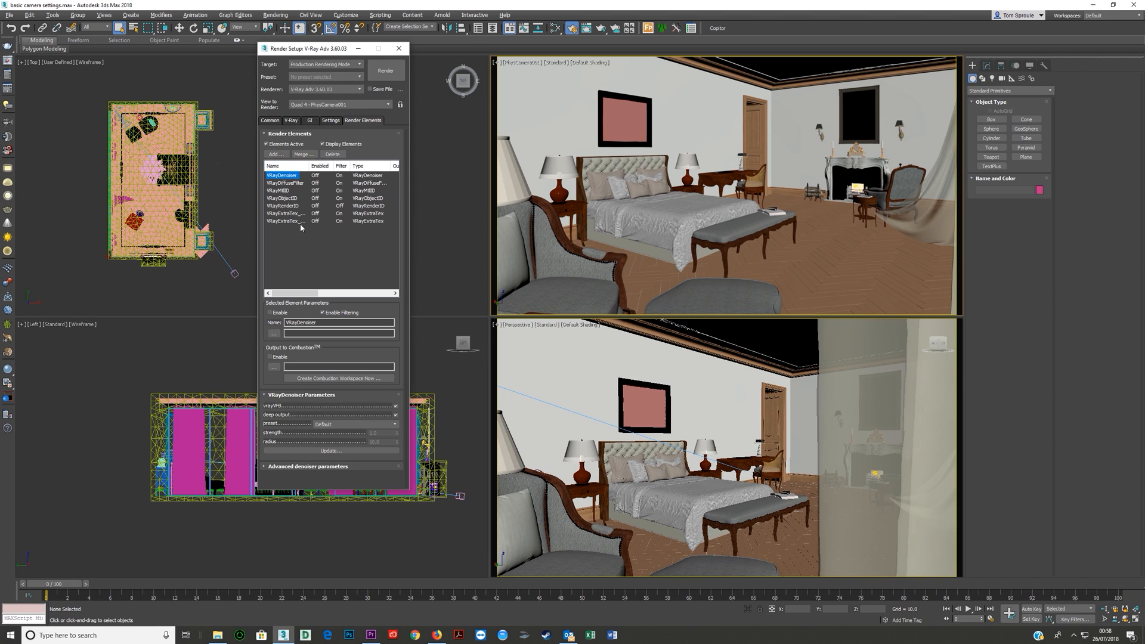
mouse_move(284, 209)
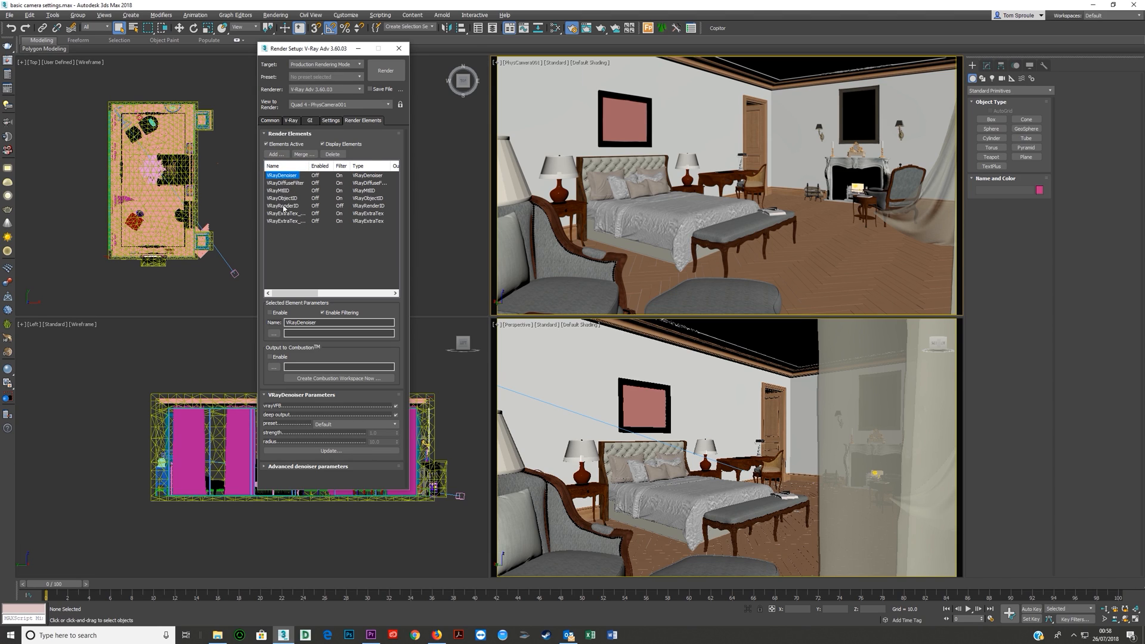